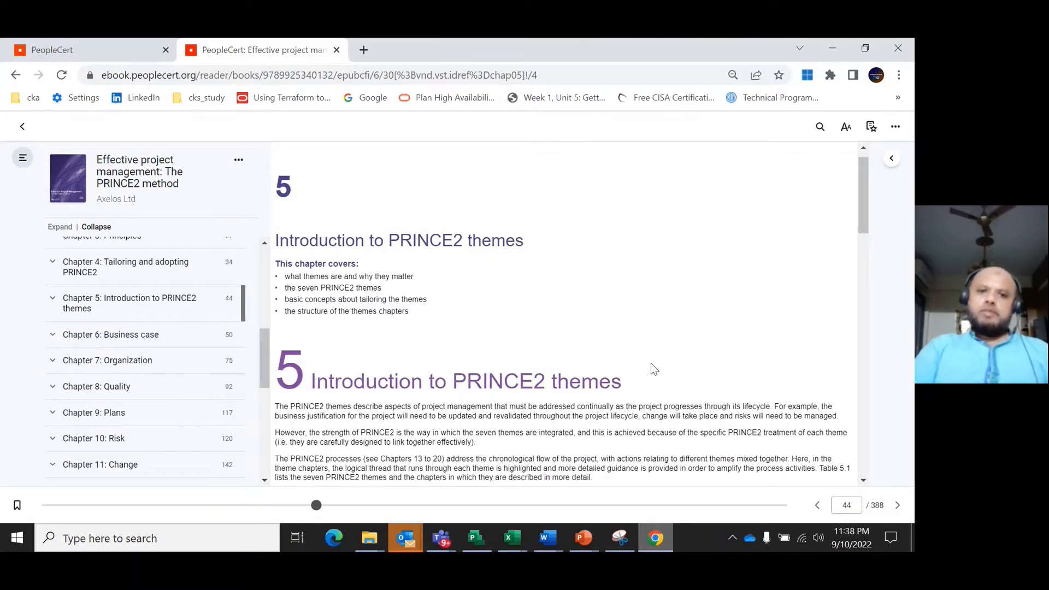
mouse_move(761, 267)
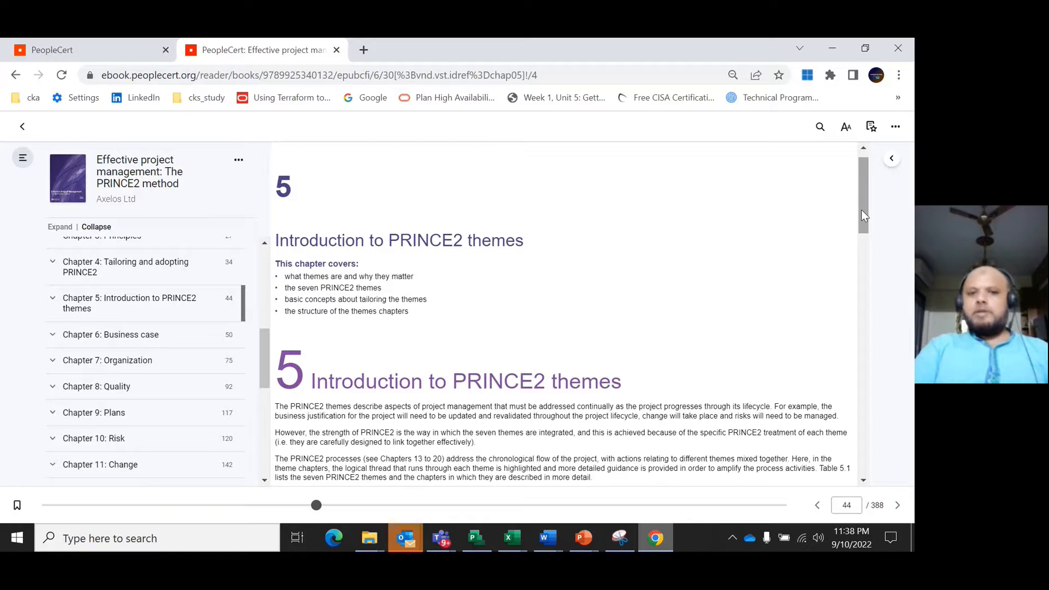
scroll("down", 3)
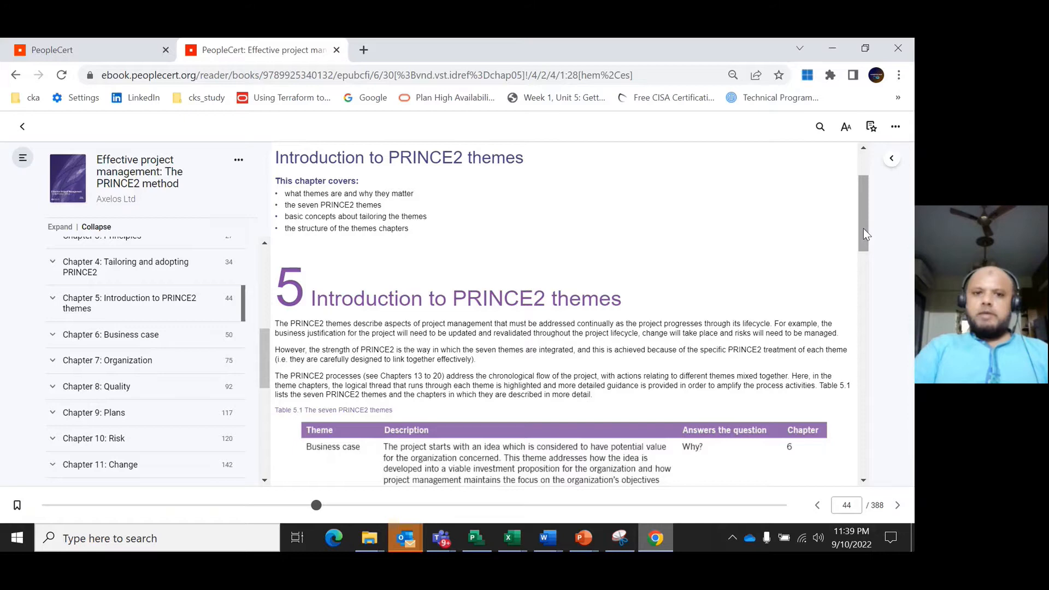
scroll("down", 3)
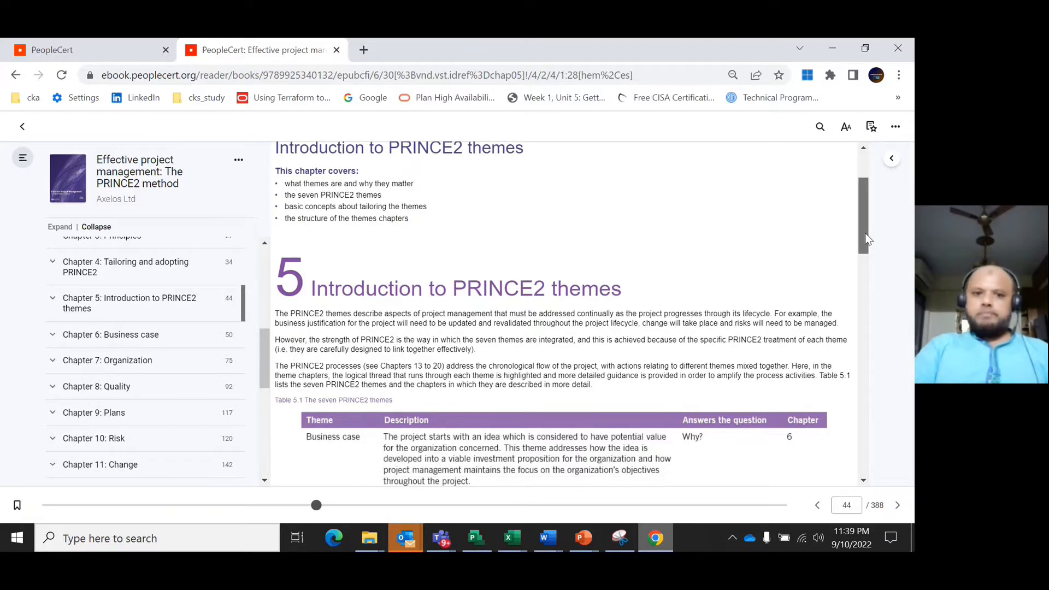
scroll("down", 3)
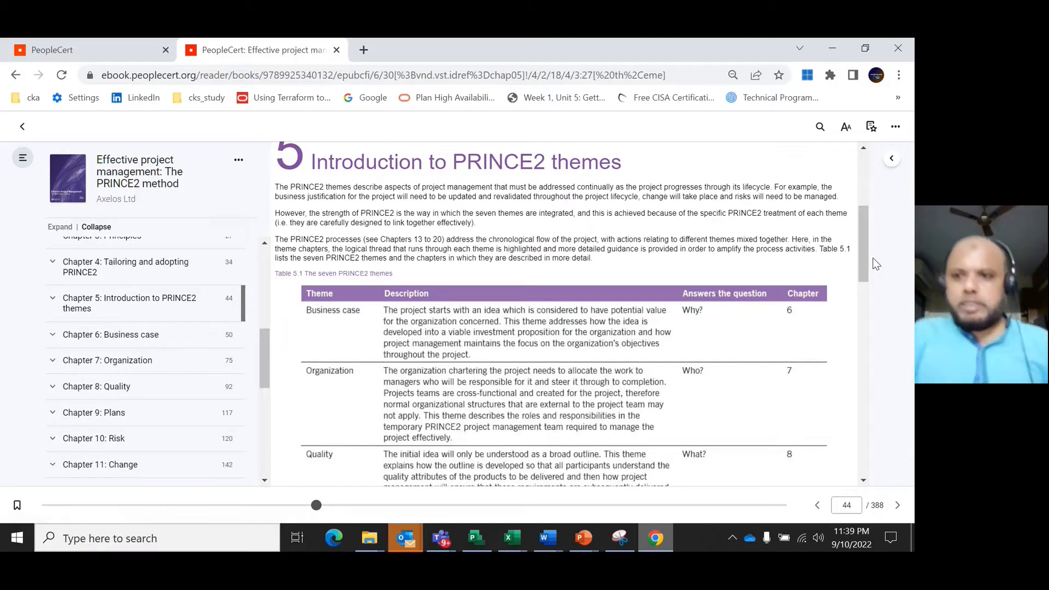
mouse_move(865, 266)
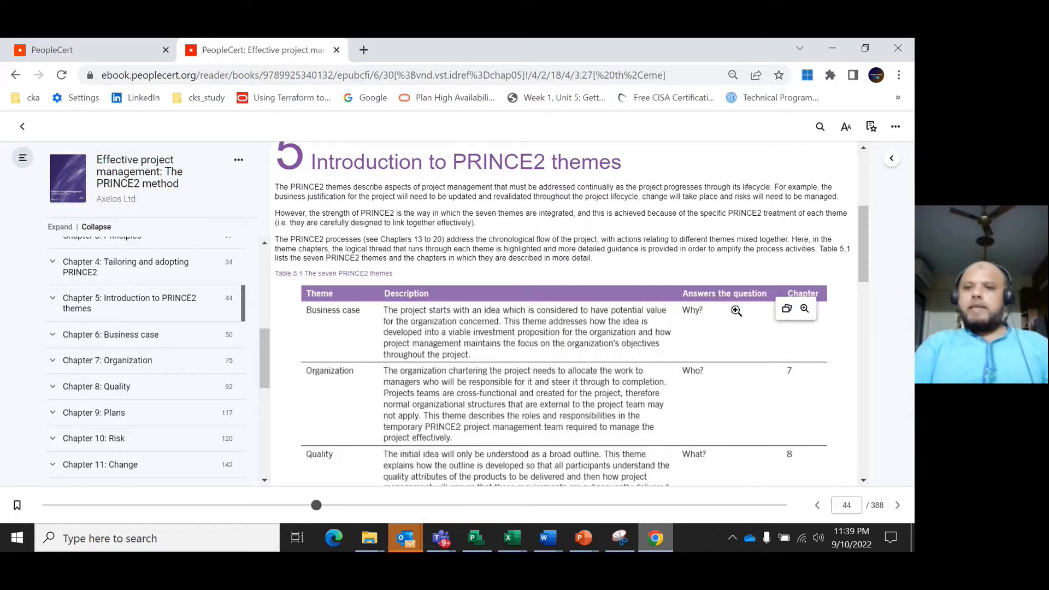
mouse_move(721, 325)
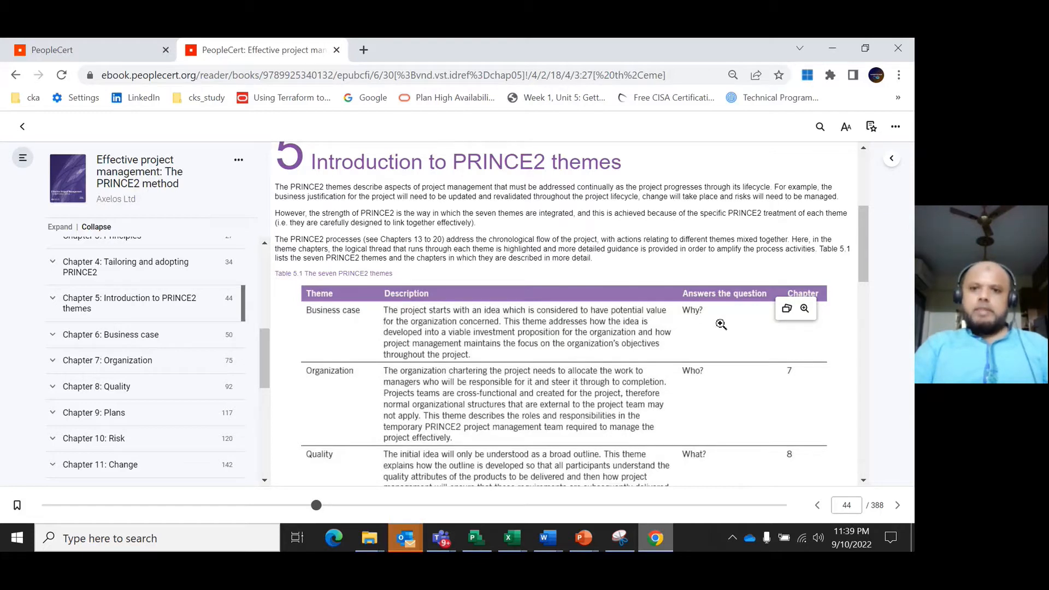
mouse_move(802, 325)
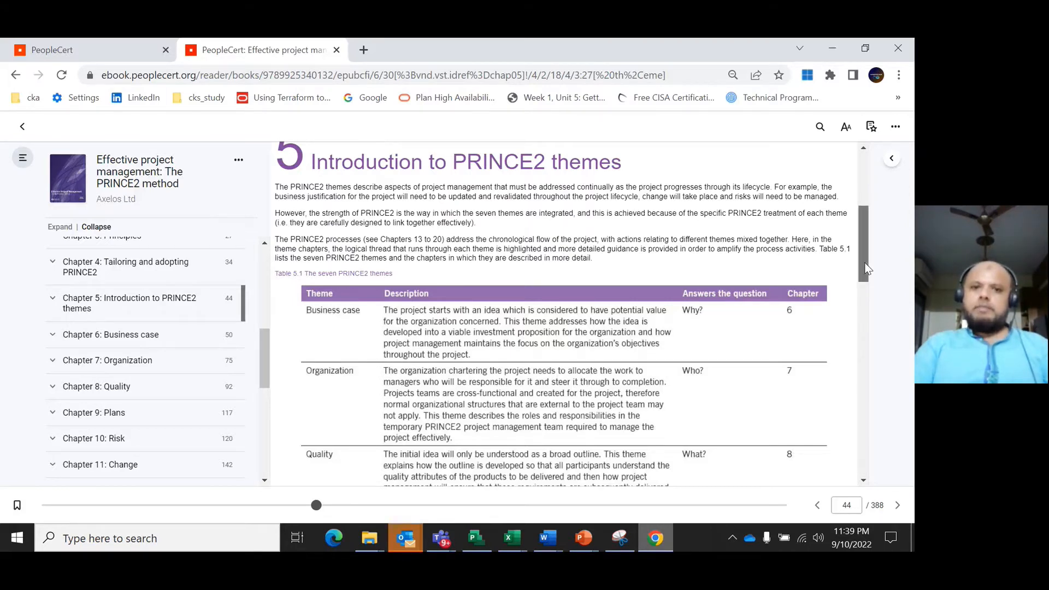
scroll("down", 3)
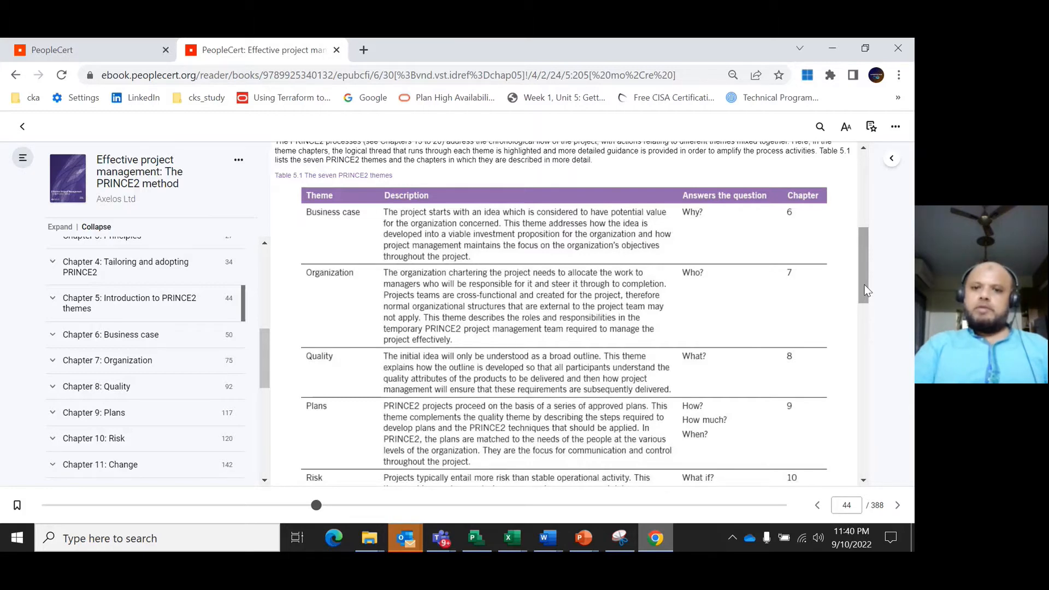
scroll("down", 3)
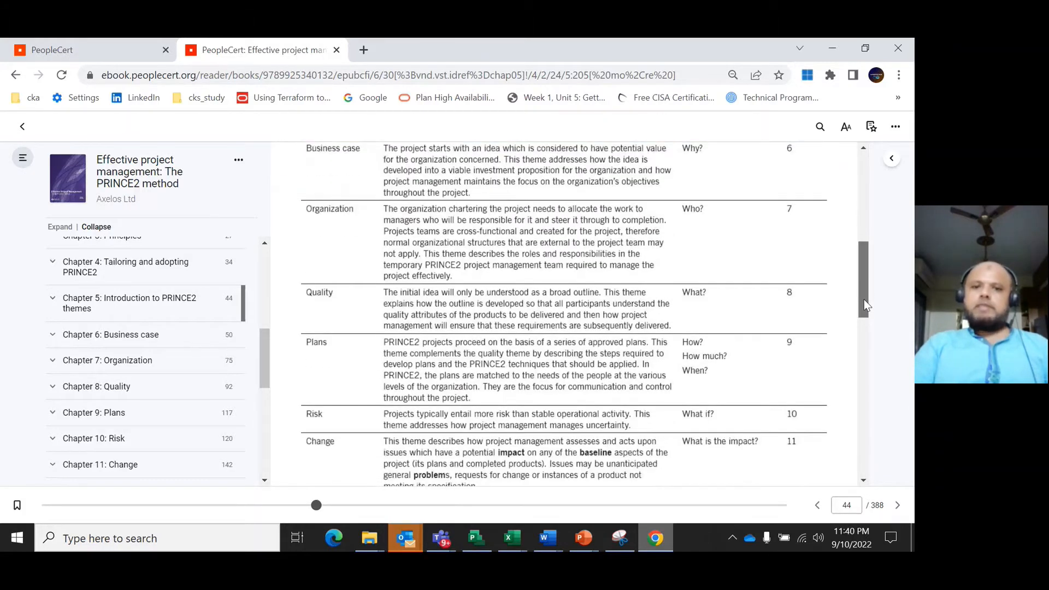
scroll("down", 3)
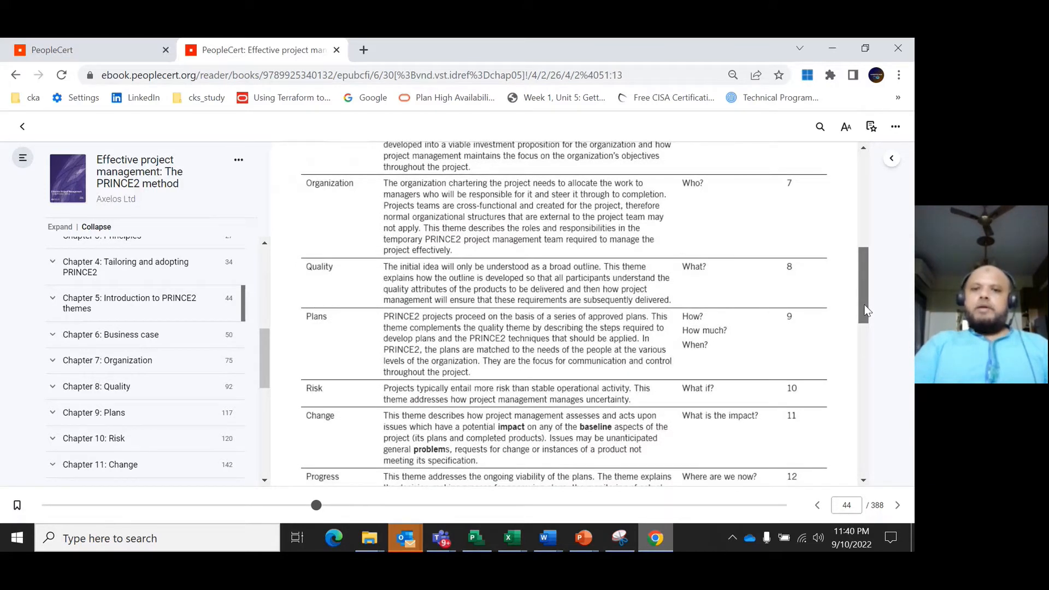
scroll("up", 3)
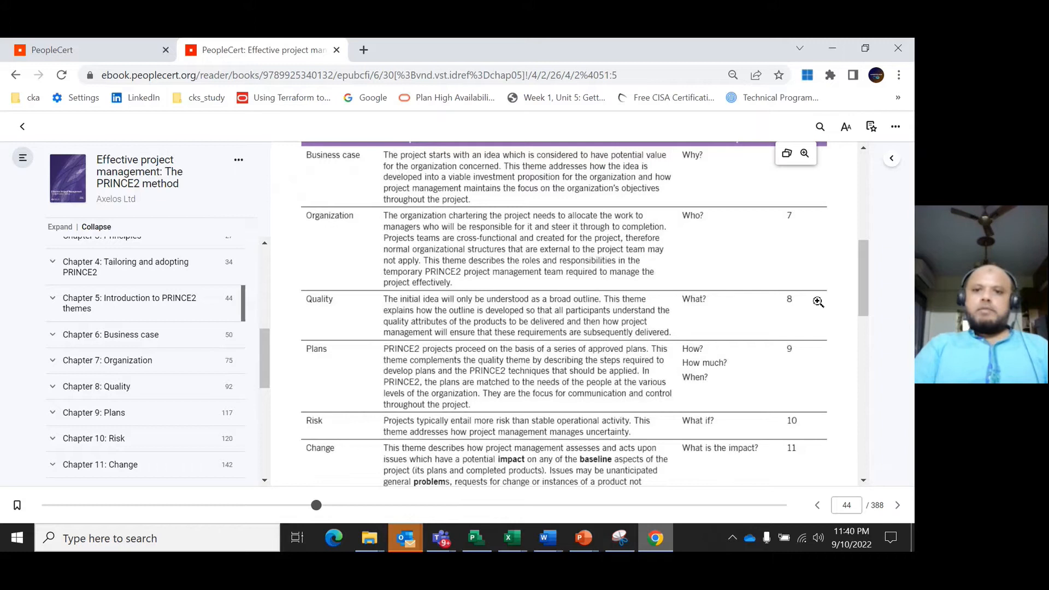
mouse_move(863, 280)
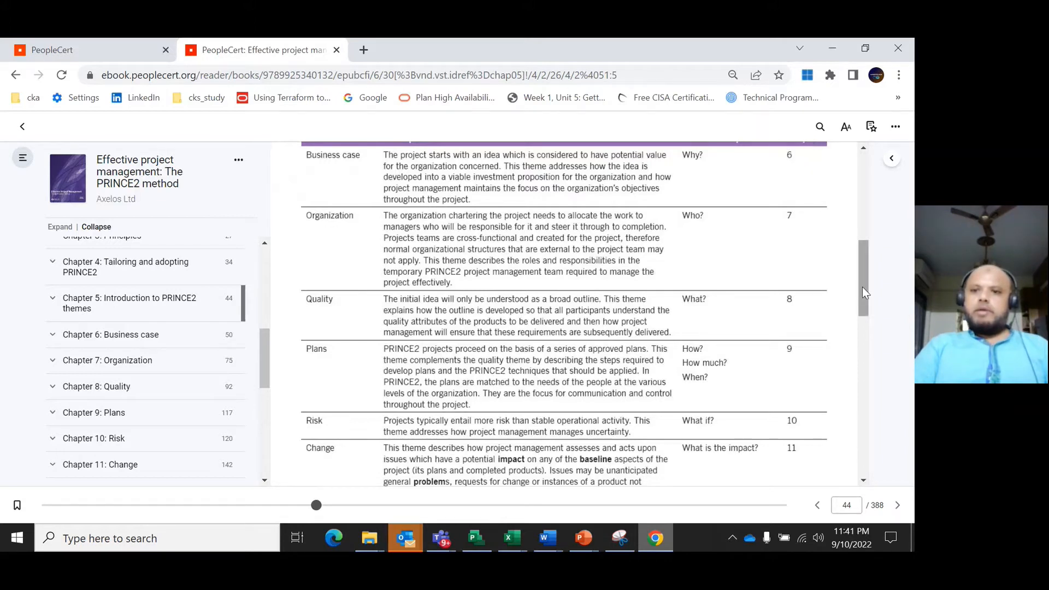
scroll("down", 3)
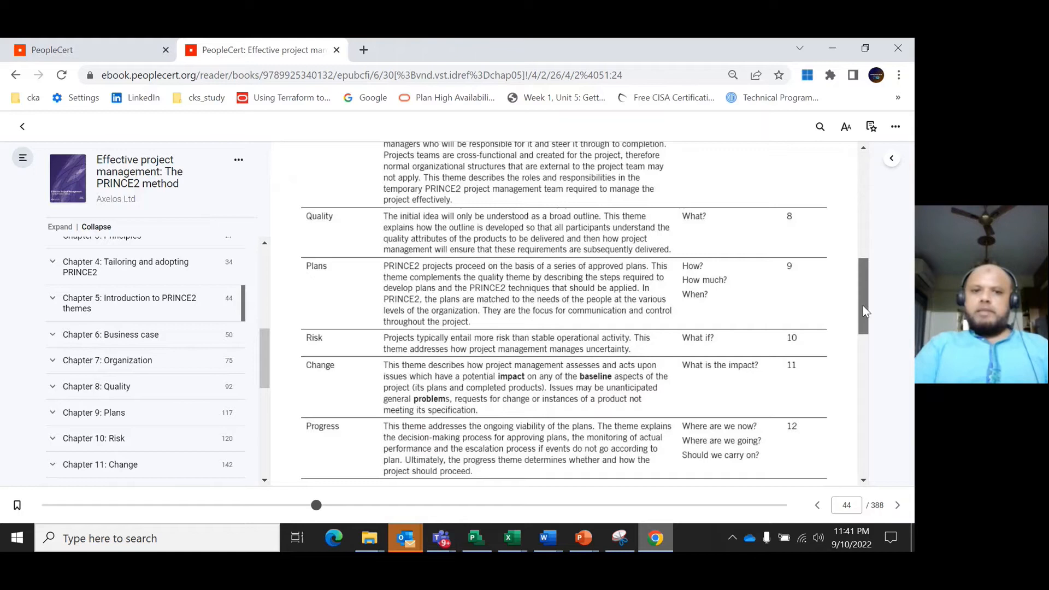
scroll("down", 3)
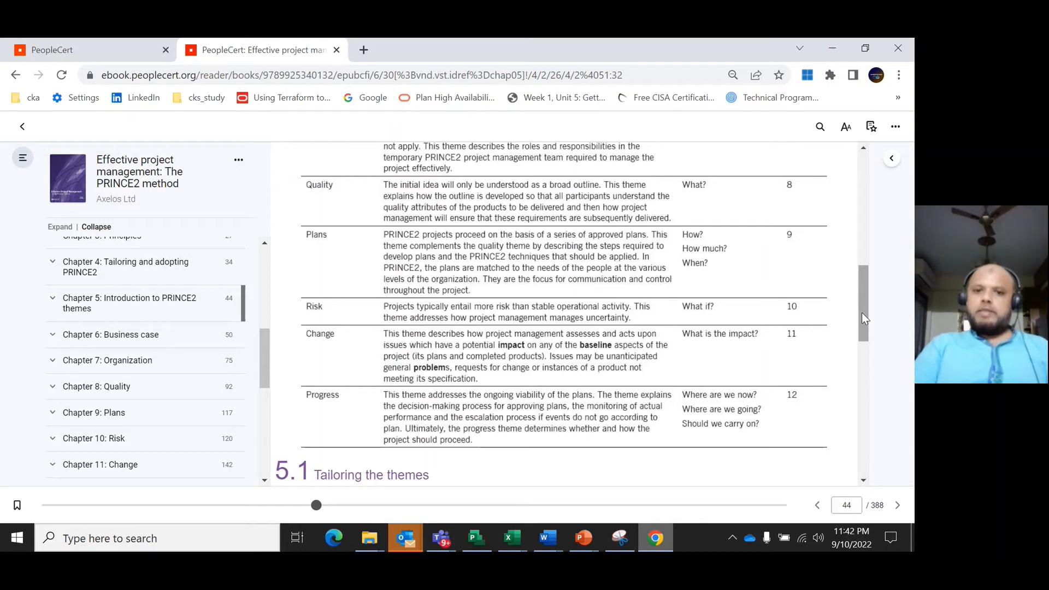
mouse_move(859, 321)
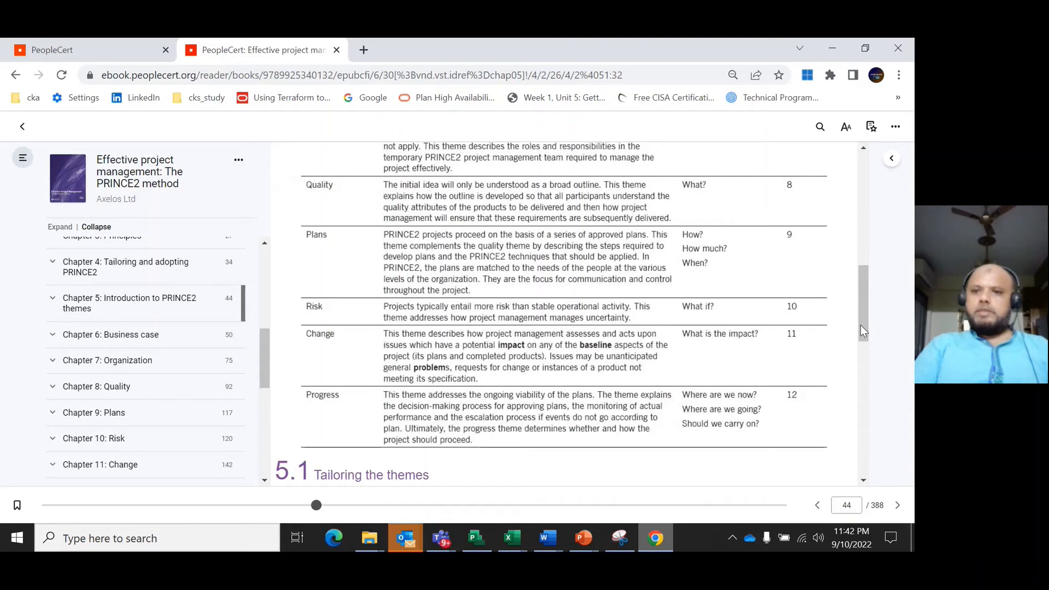
mouse_move(865, 338)
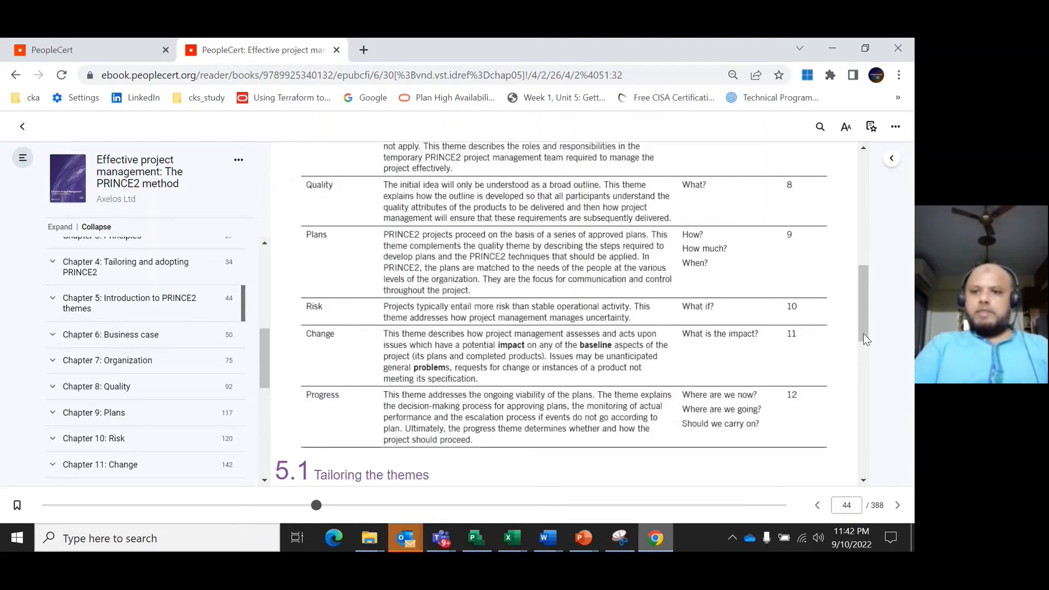
scroll("down", 3)
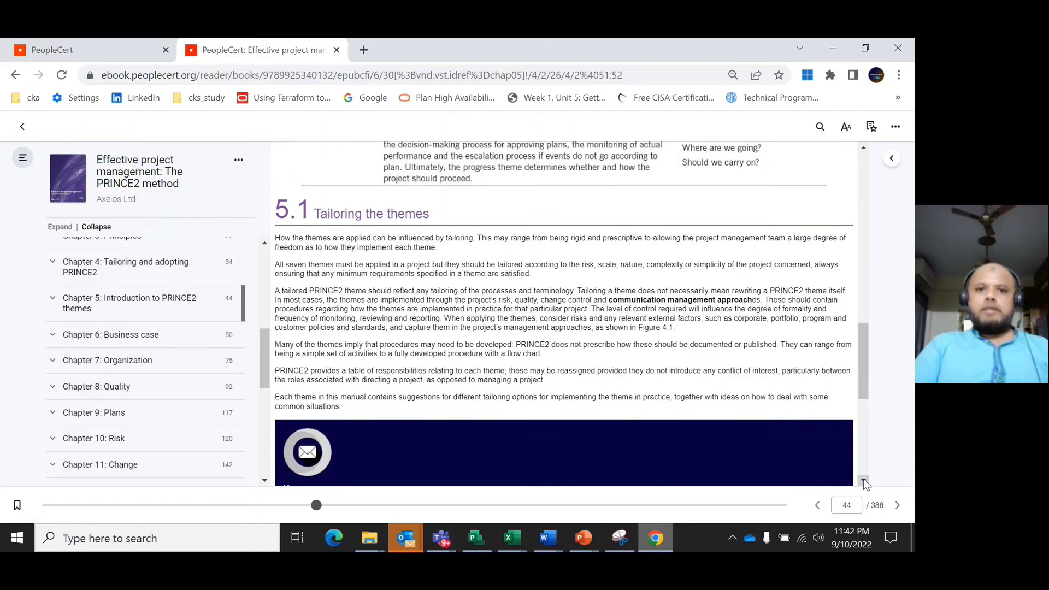
scroll("down", 3)
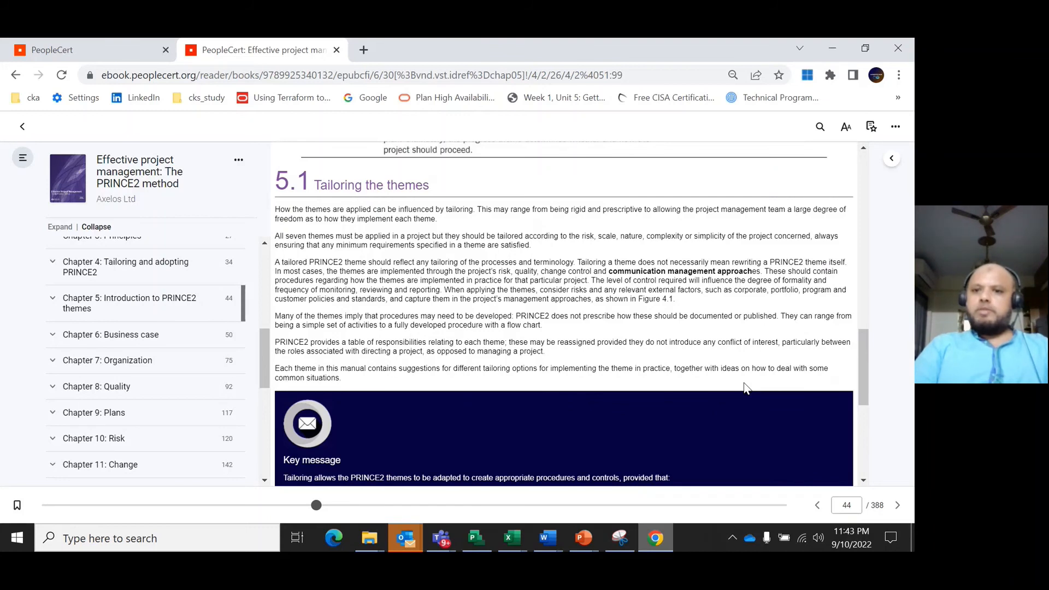
mouse_move(785, 363)
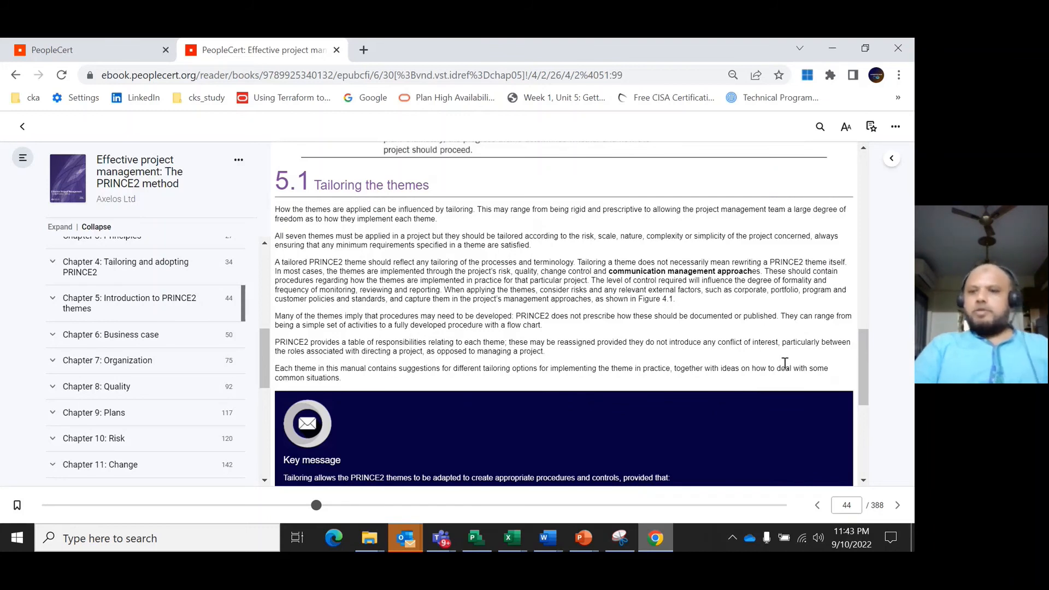
scroll("down", 3)
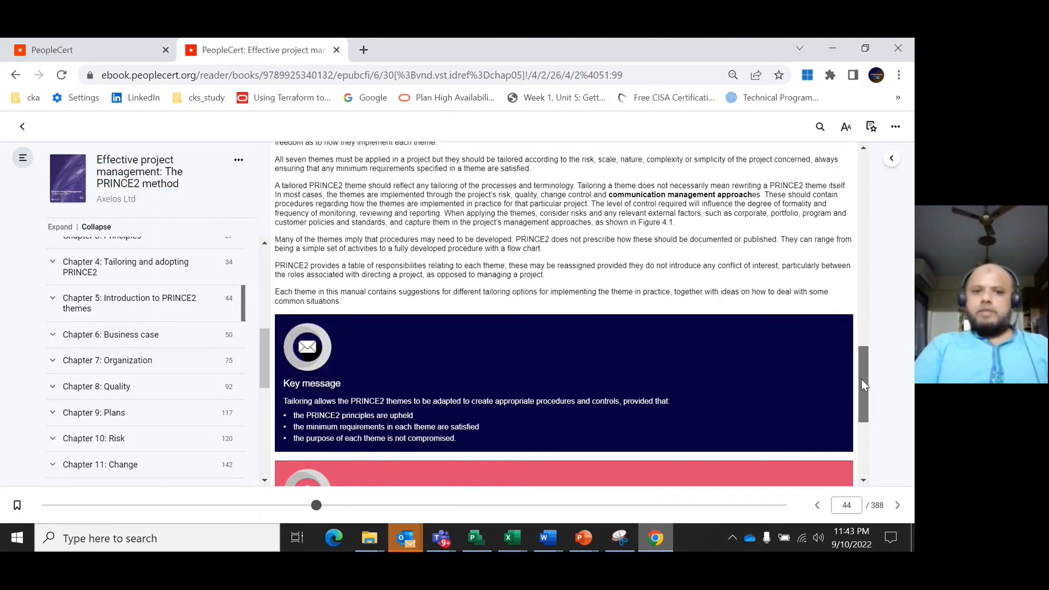
scroll("down", 3)
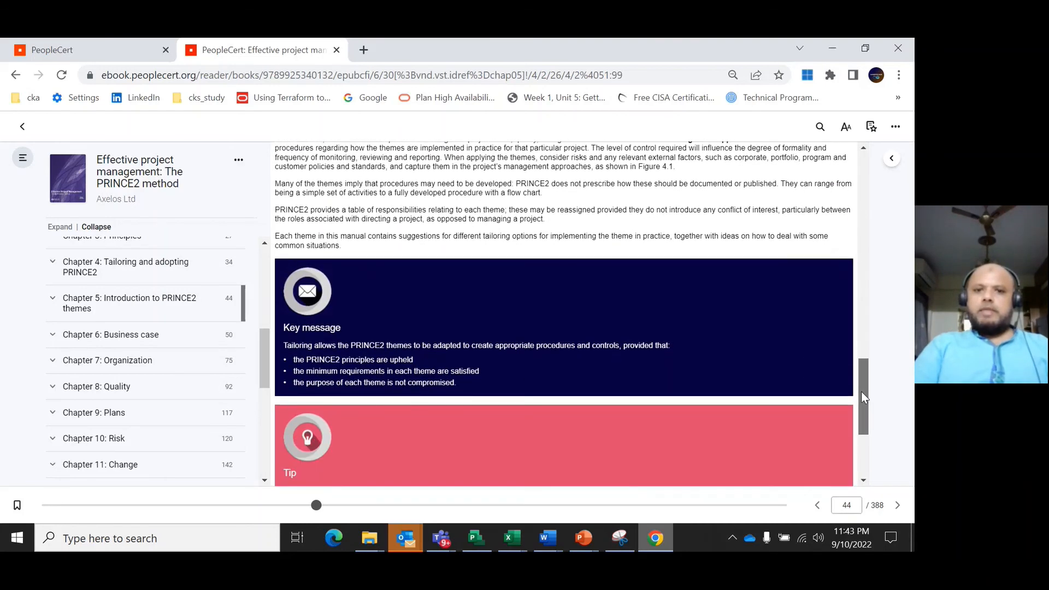
scroll("down", 3)
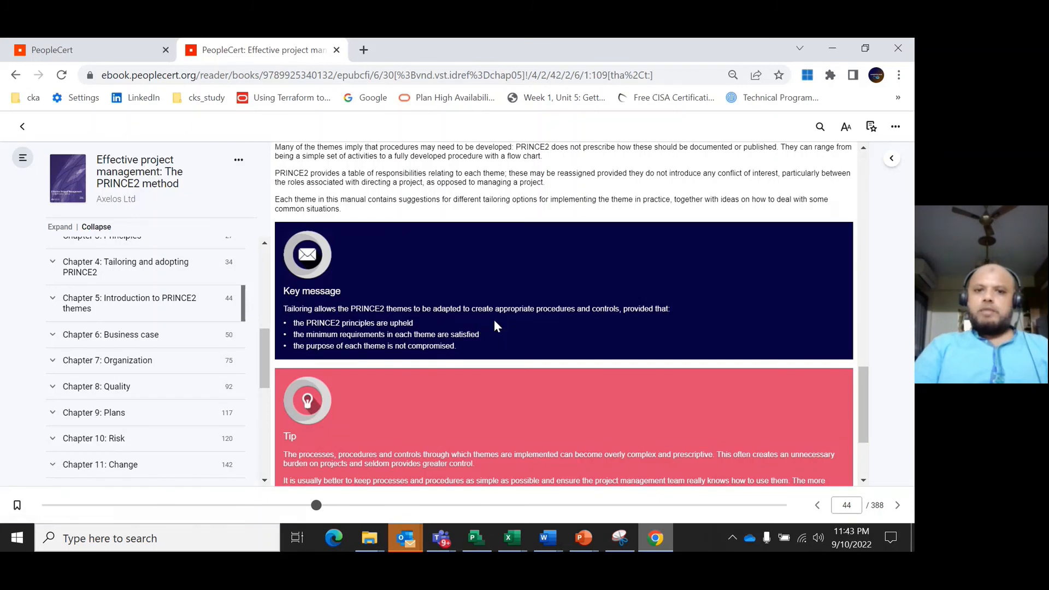
mouse_move(515, 329)
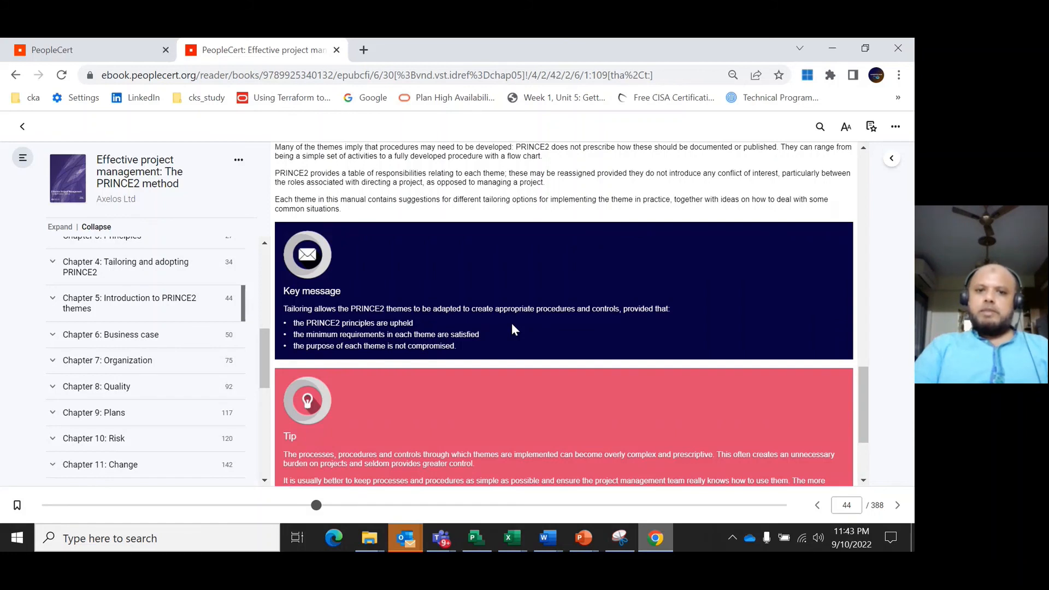
mouse_move(658, 374)
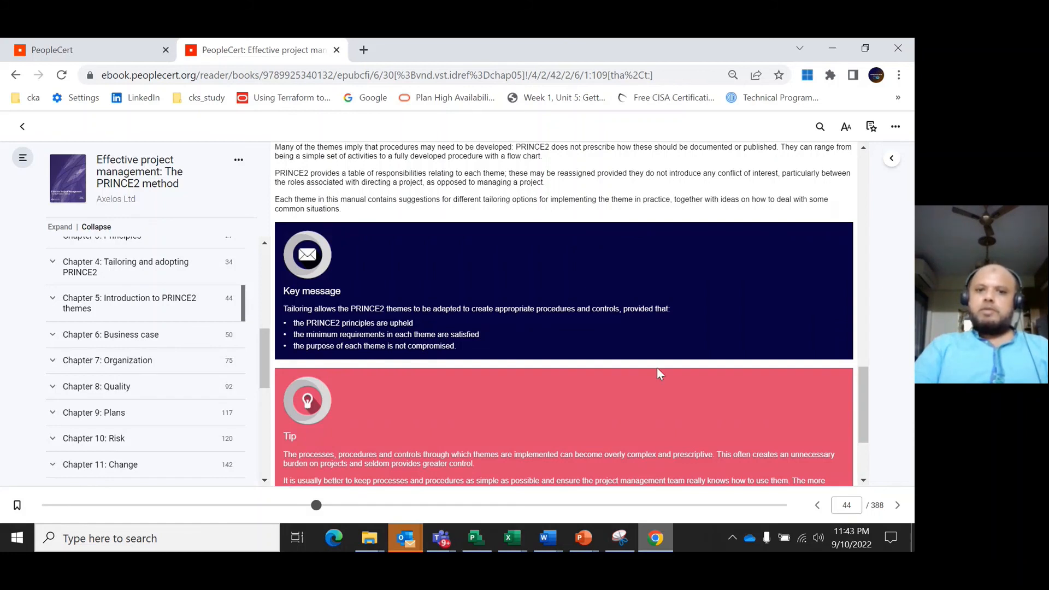
mouse_move(871, 401)
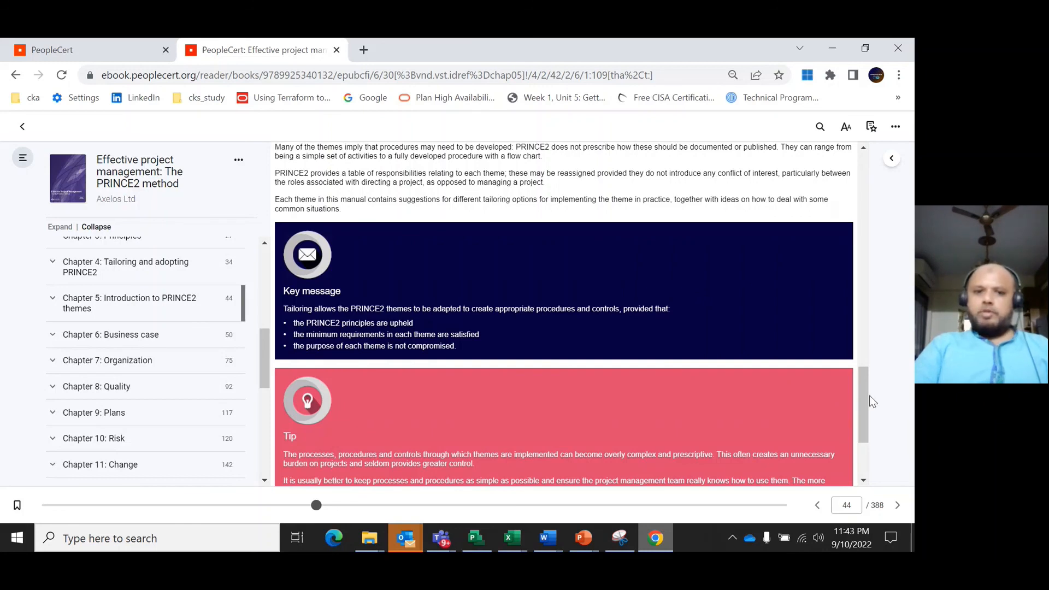
scroll("down", 3)
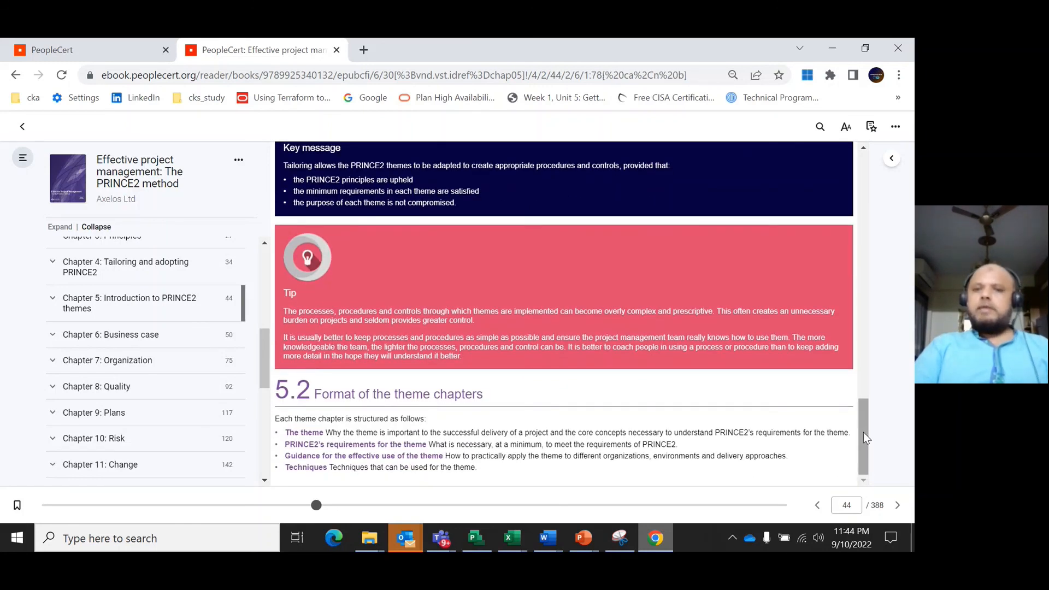
scroll("up", 3)
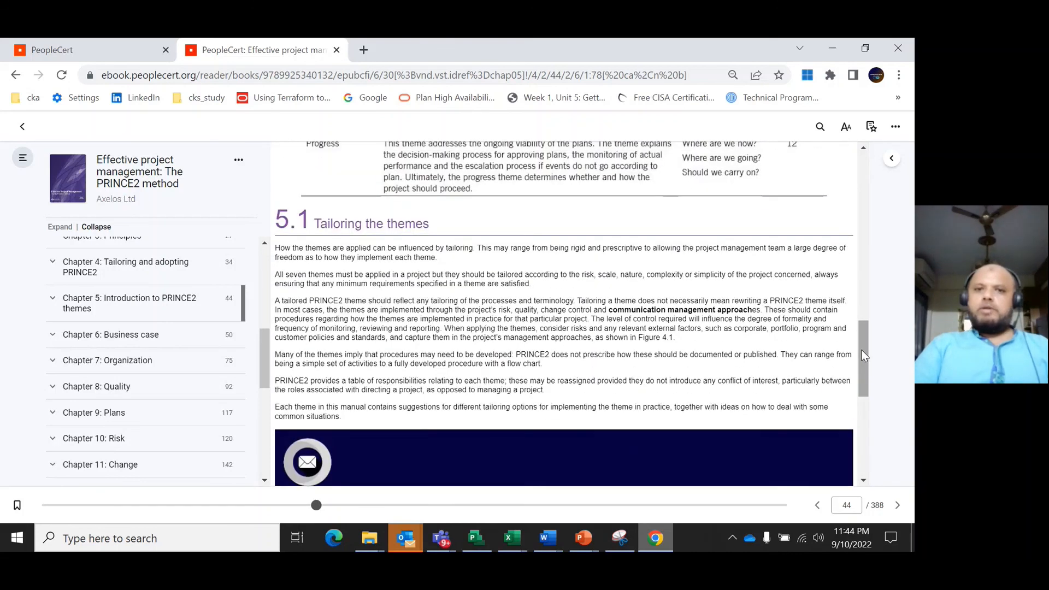
scroll("up", 3)
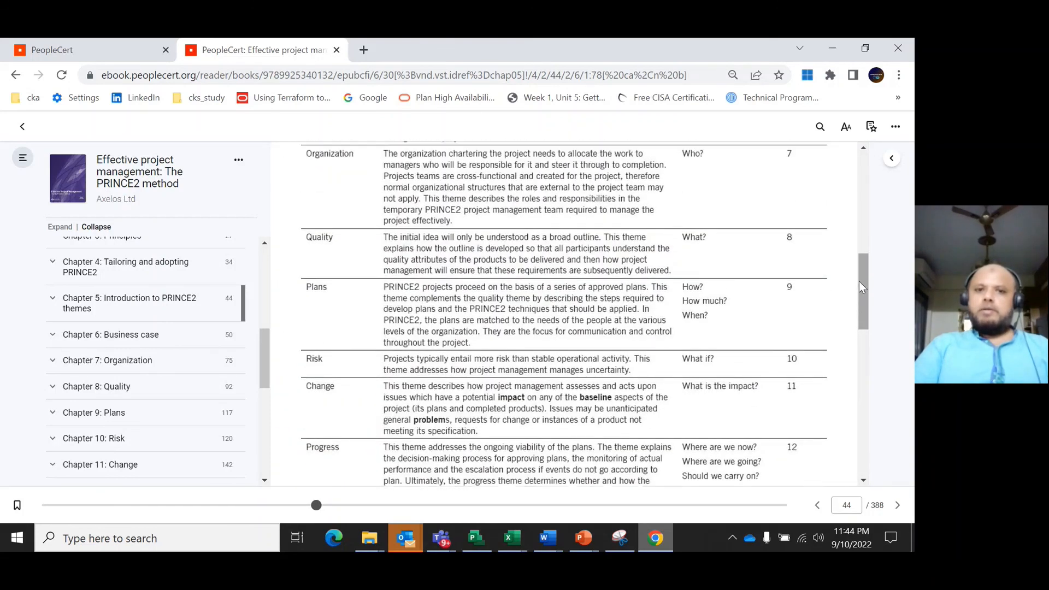
scroll("up", 3)
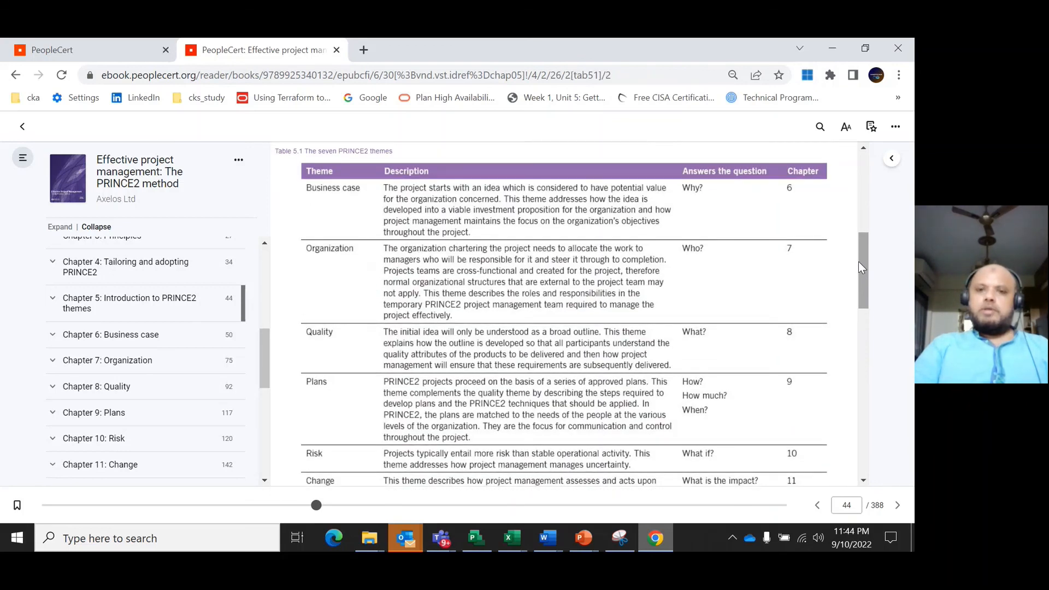
mouse_move(801, 290)
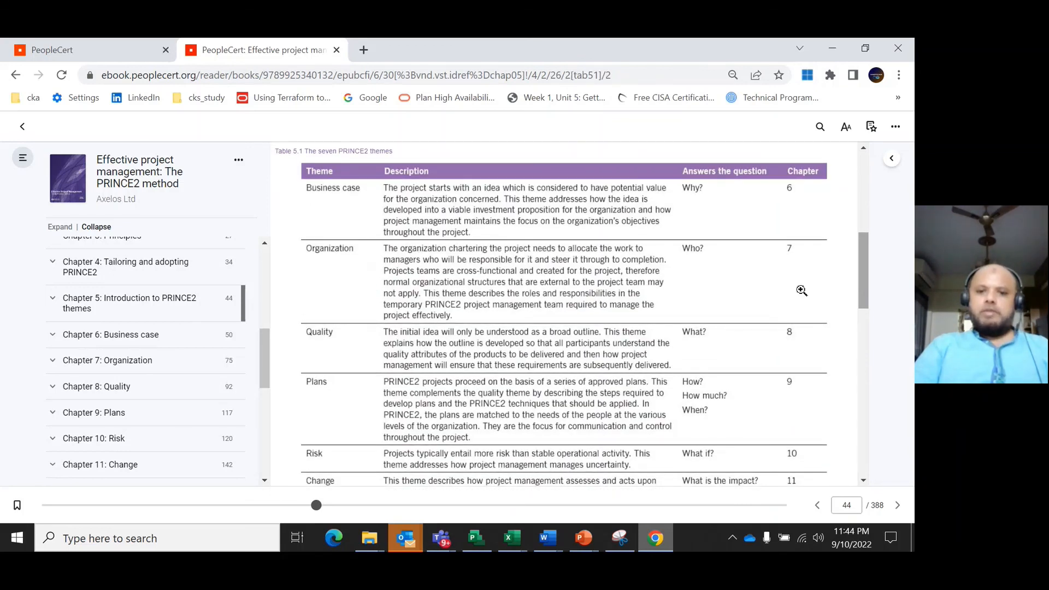